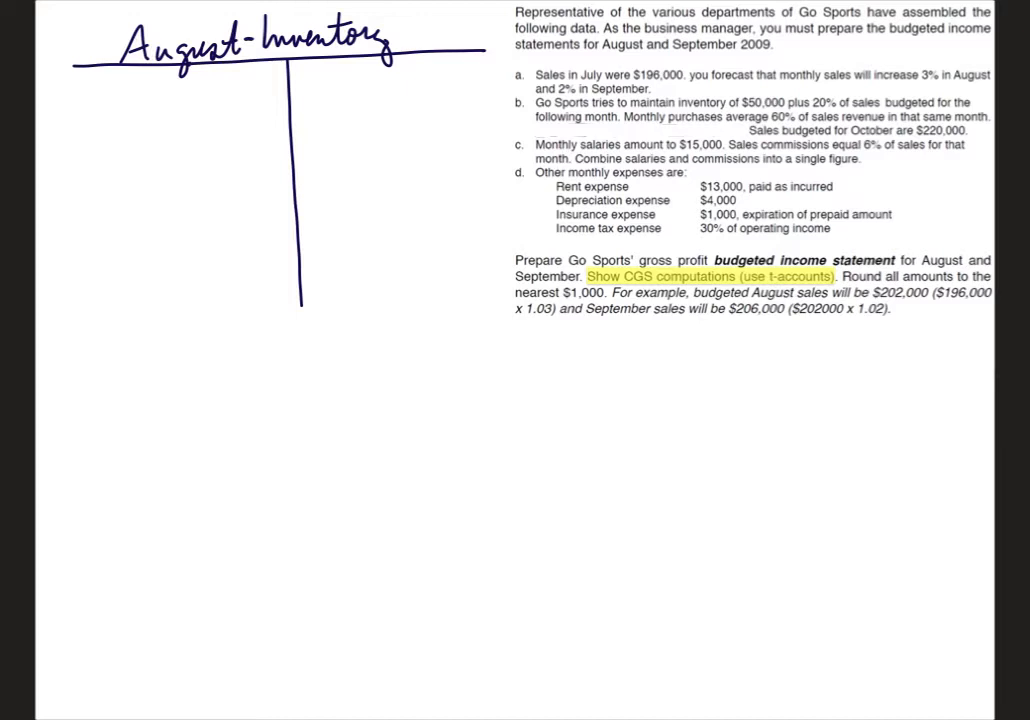
# - Draw the T-account crossbar, label B., Purchases, E. on the left and CGS on the right, and circle item b
pyautogui.moveTo(70, 272); pyautogui.dragTo(496, 244)
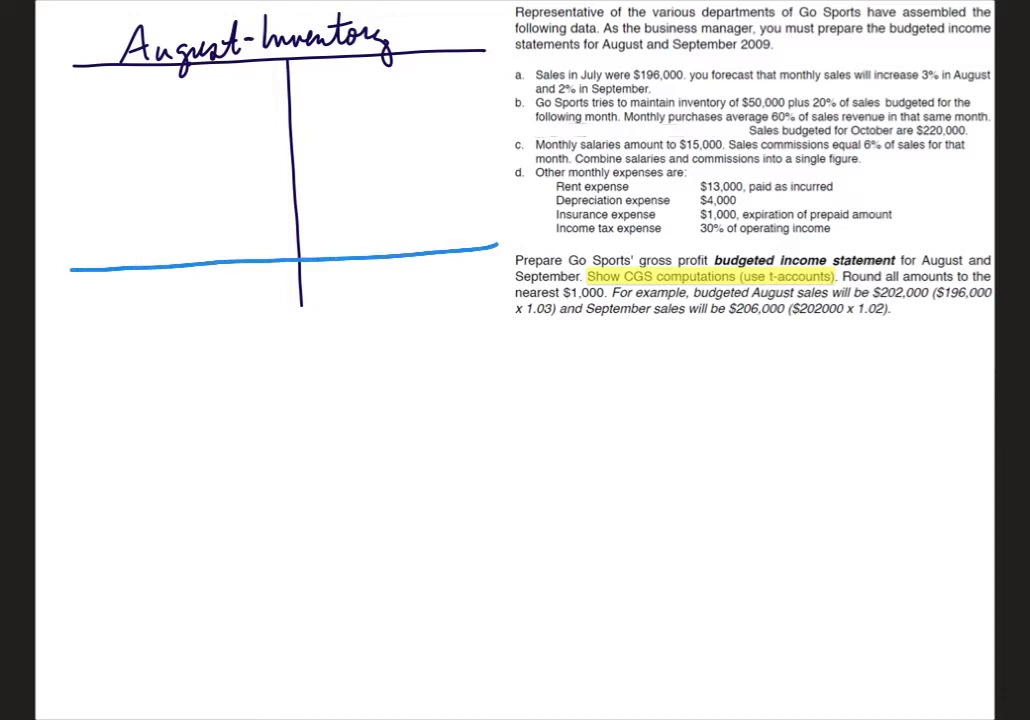
pyautogui.write('B.')
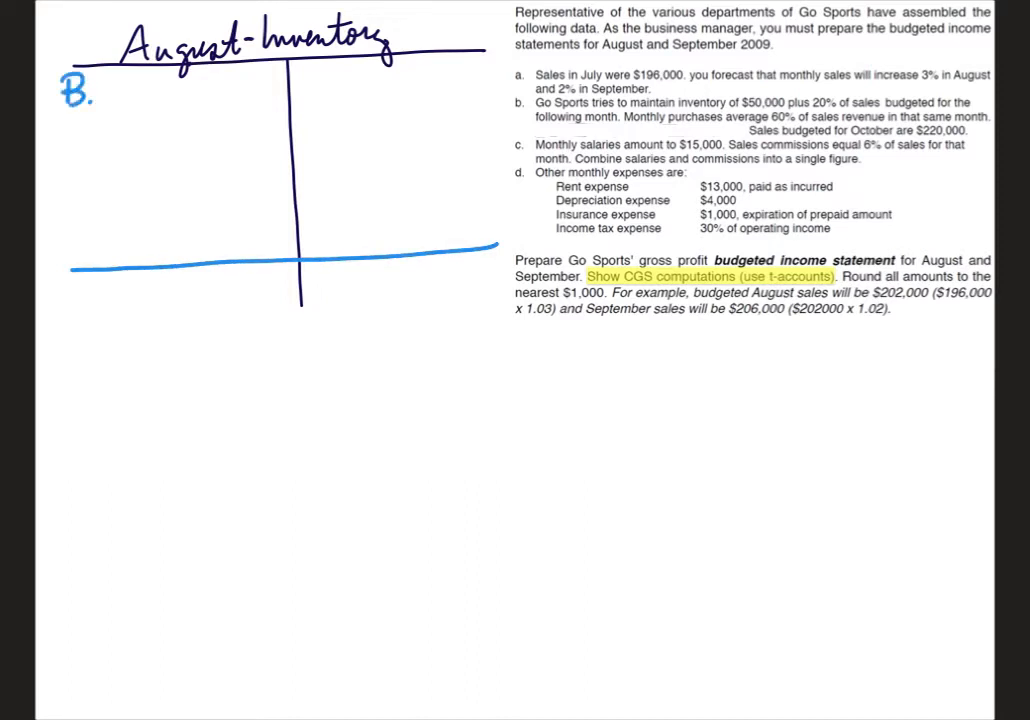
pyautogui.write('E.')
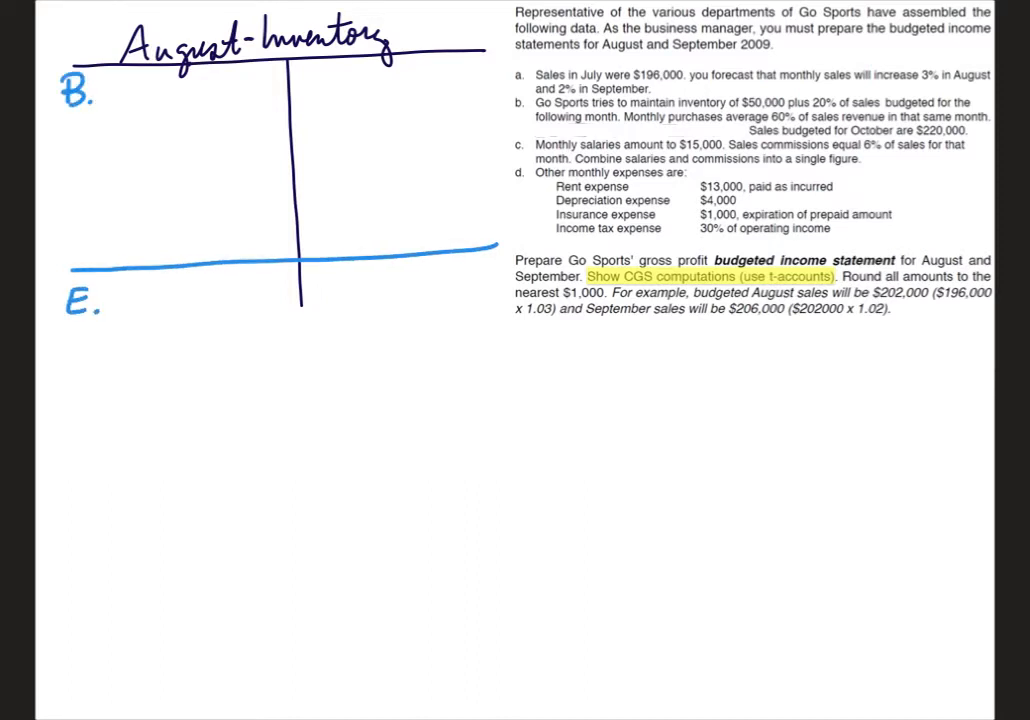
pyautogui.write('Purchases')
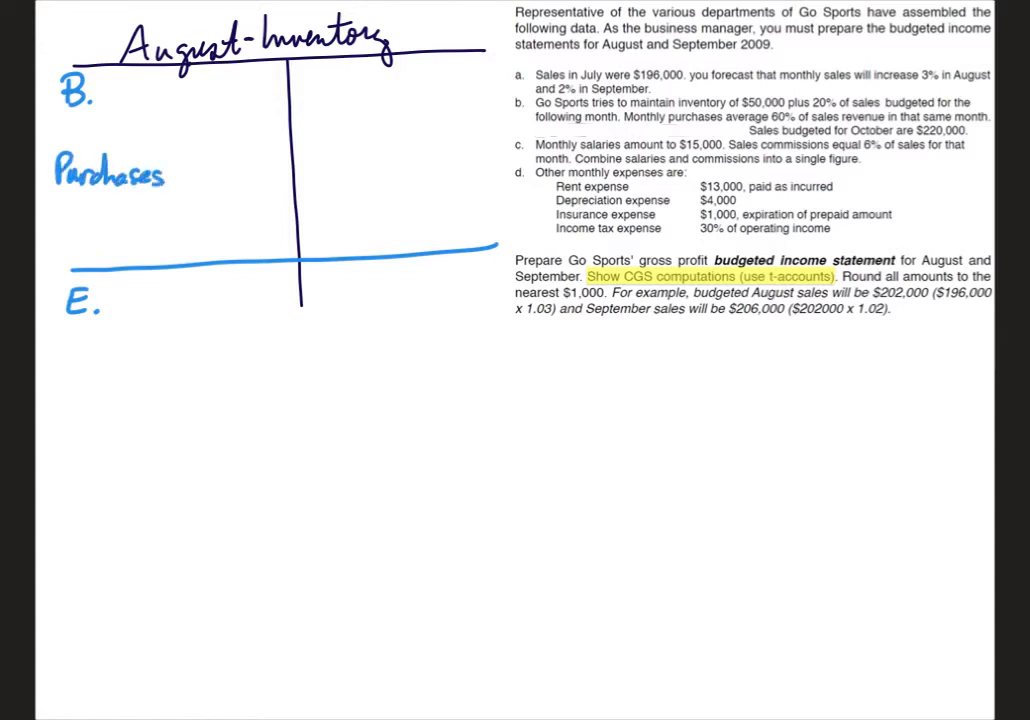
pyautogui.write('C')
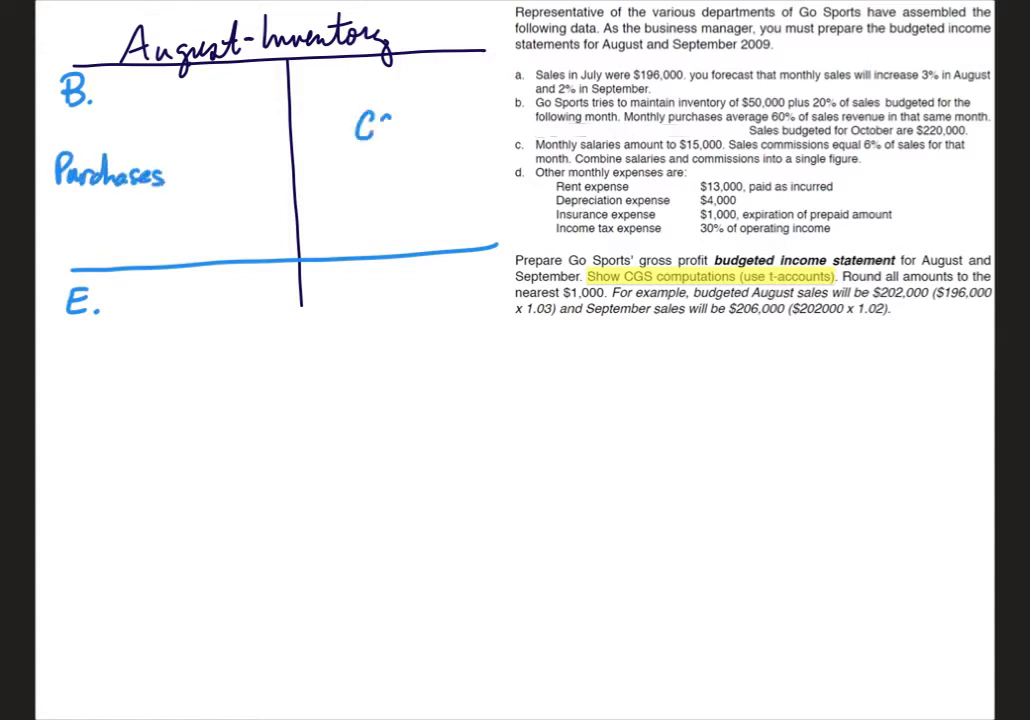
pyautogui.write('CGS')
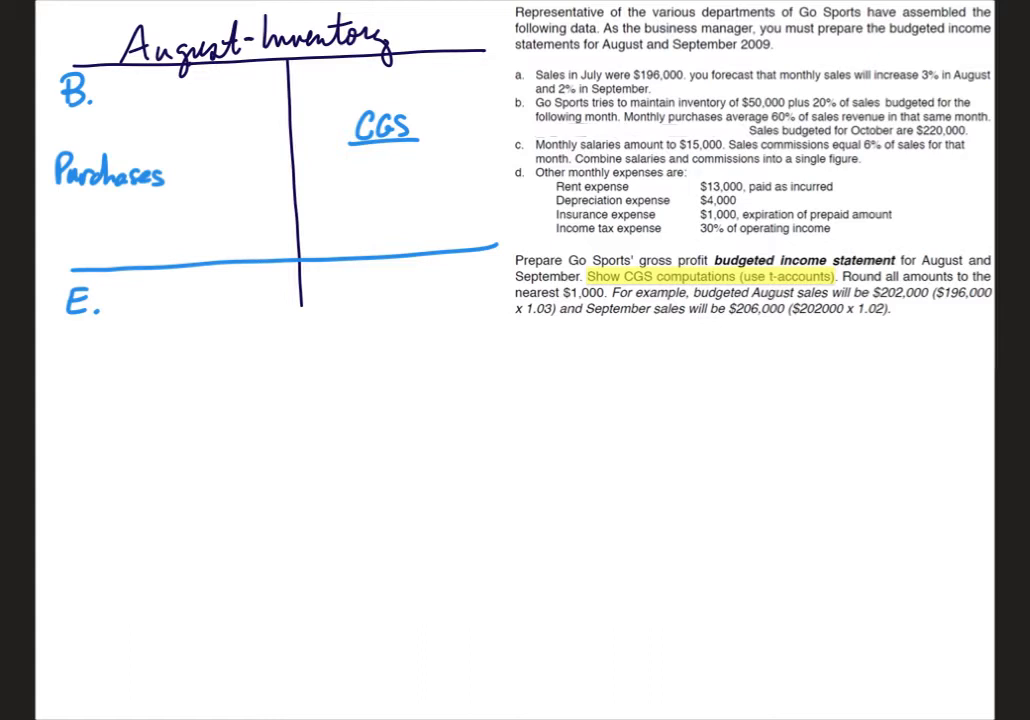
pyautogui.click(516, 104)
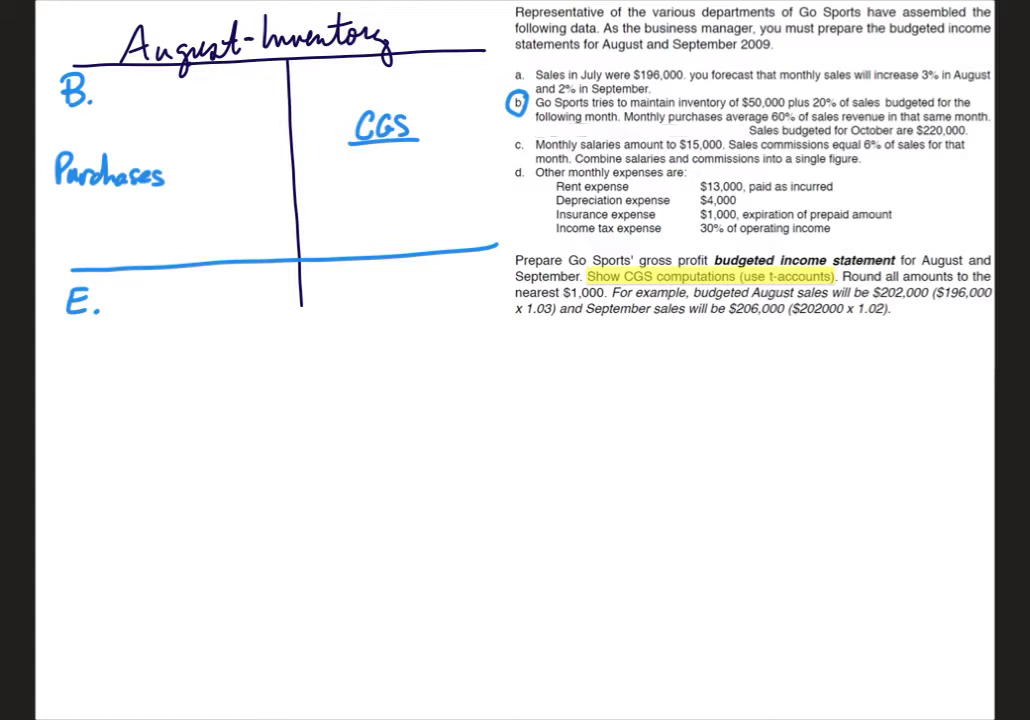
# - Draw a short underline beneath the ending-inventory label E
pyautogui.moveTo(56, 324); pyautogui.dragTo(104, 324)
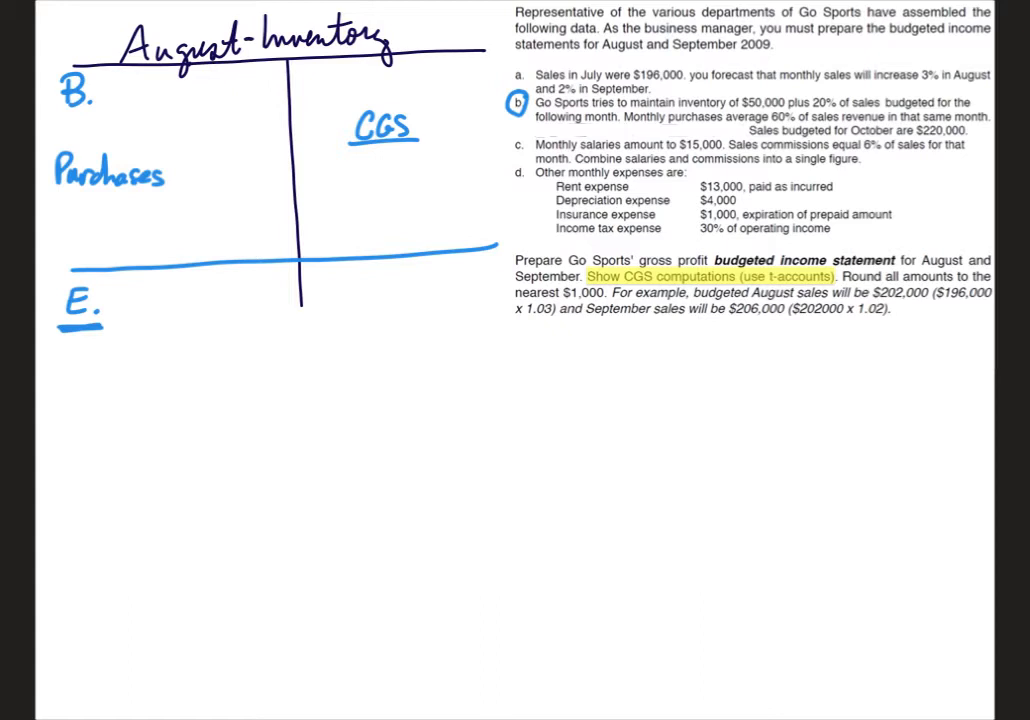
# - In yellow write 50000 + .2(202,000) and enter the result 90,000 beside B
pyautogui.click(68, 120)
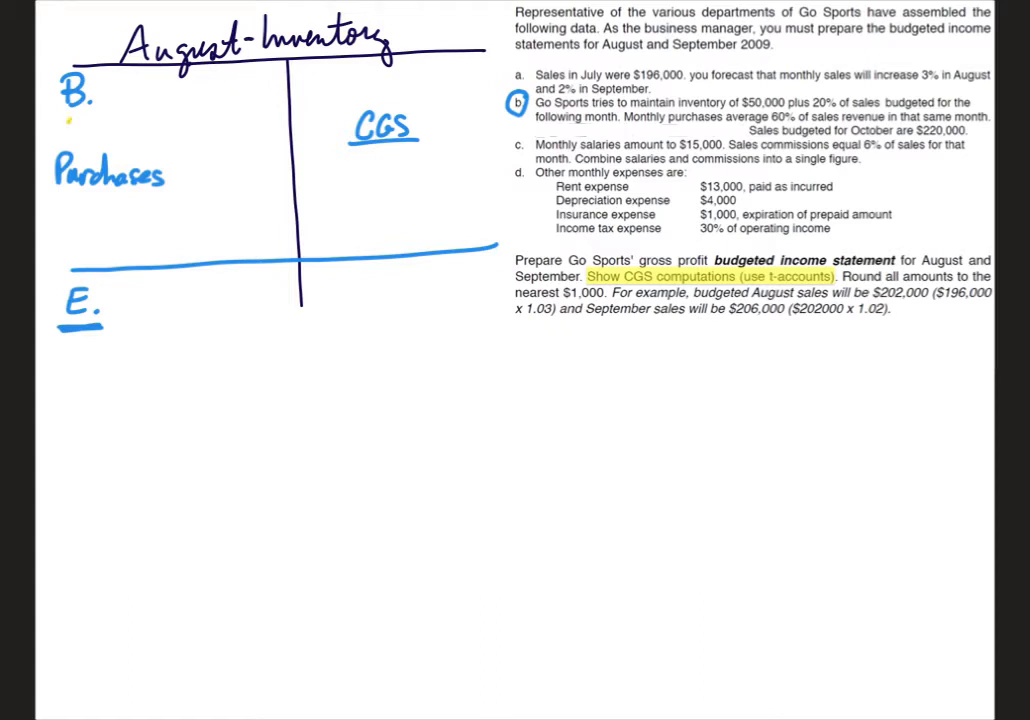
pyautogui.write('50000')
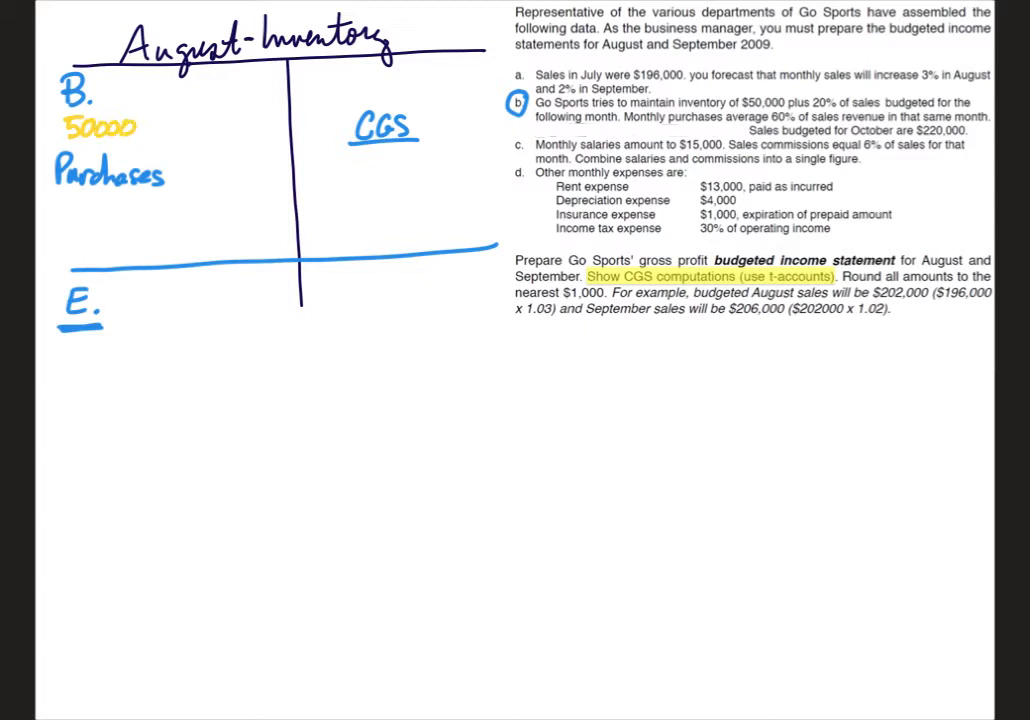
pyautogui.write('+')
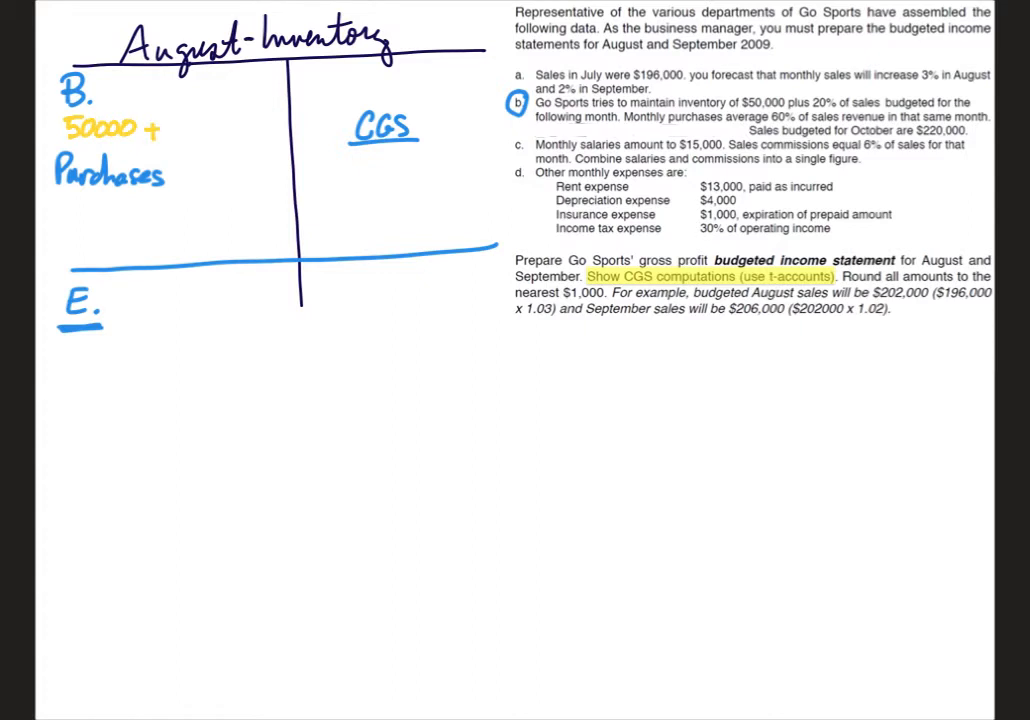
pyautogui.write('.2(')
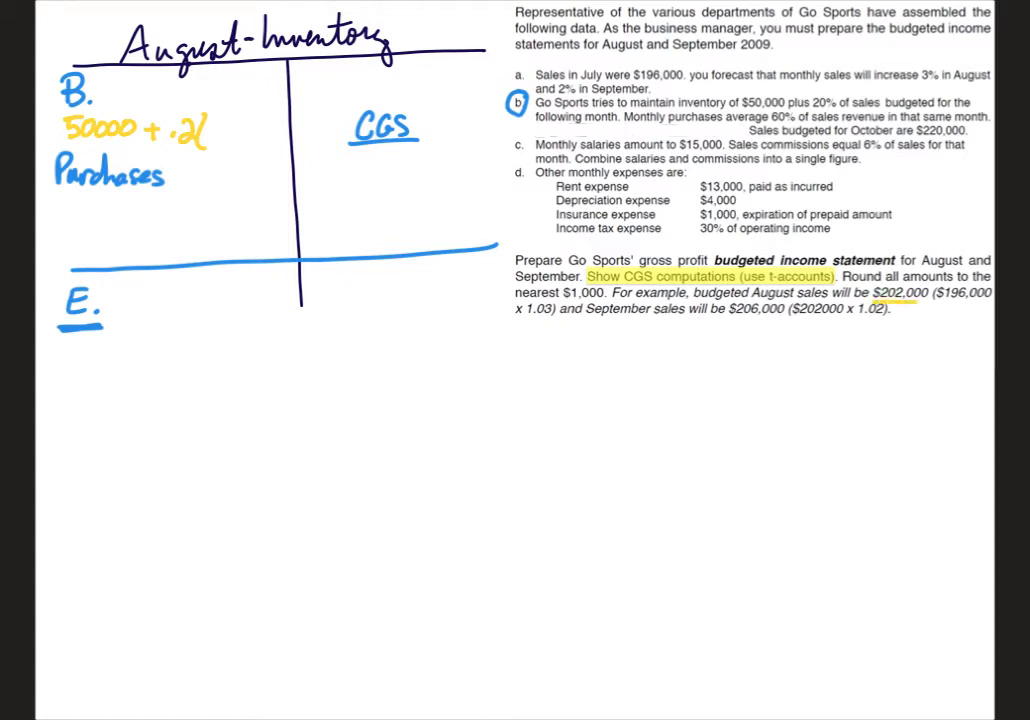
pyautogui.write('2')
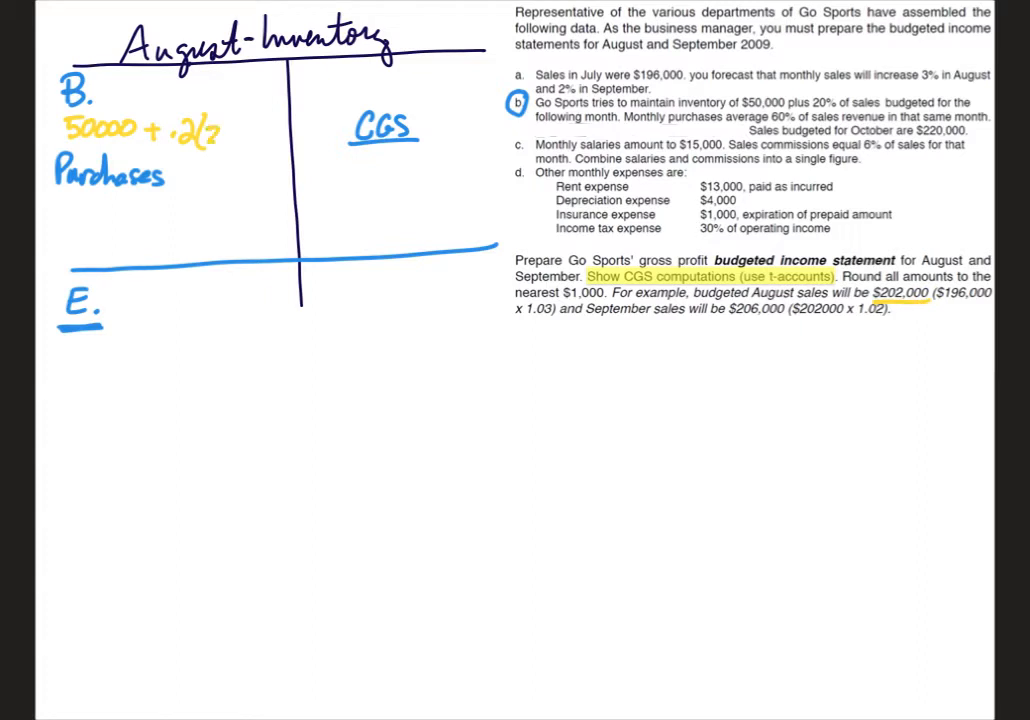
pyautogui.write('202,000')
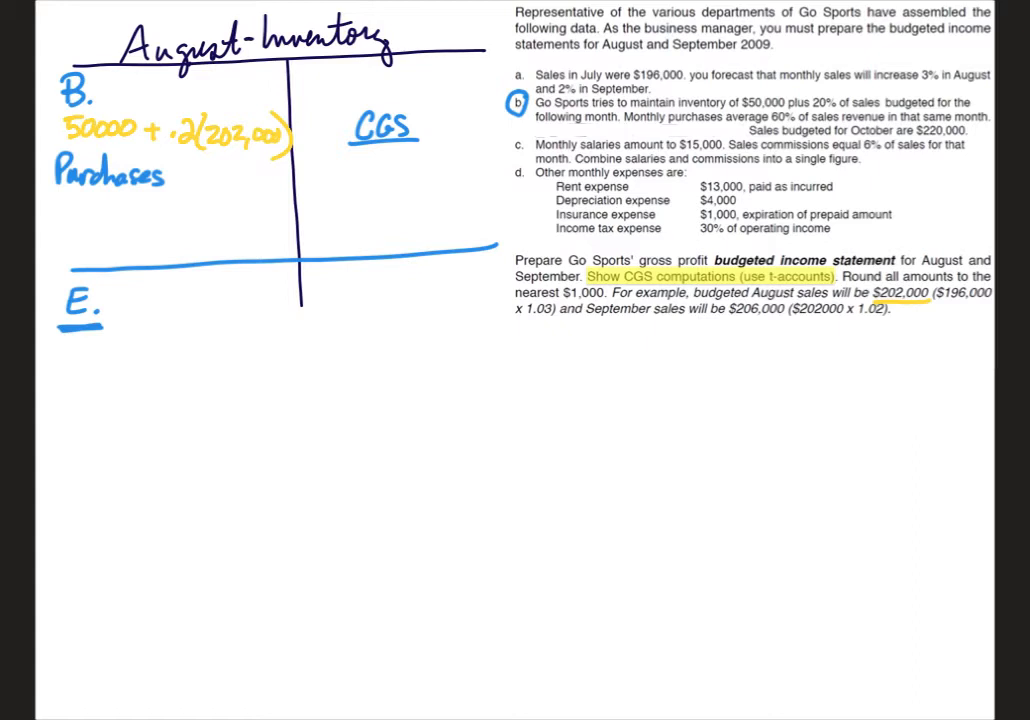
pyautogui.write('90,0')
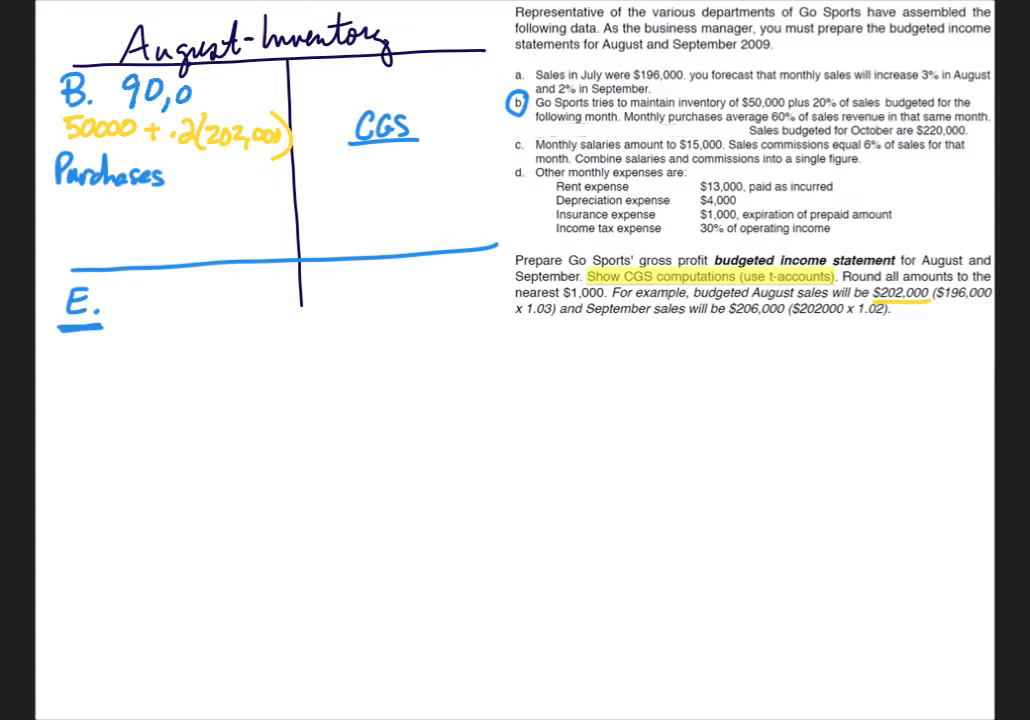
pyautogui.write('000')
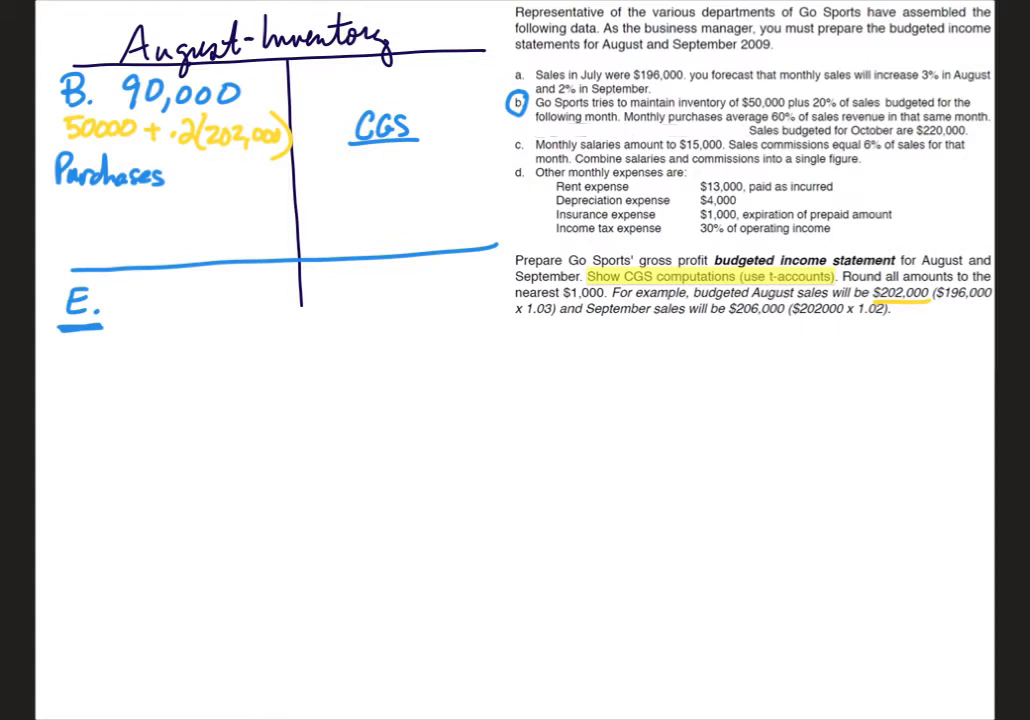
# - Write 50000 + .2(206,000) below E. and enter the result 91,000 beside E
pyautogui.write('50')
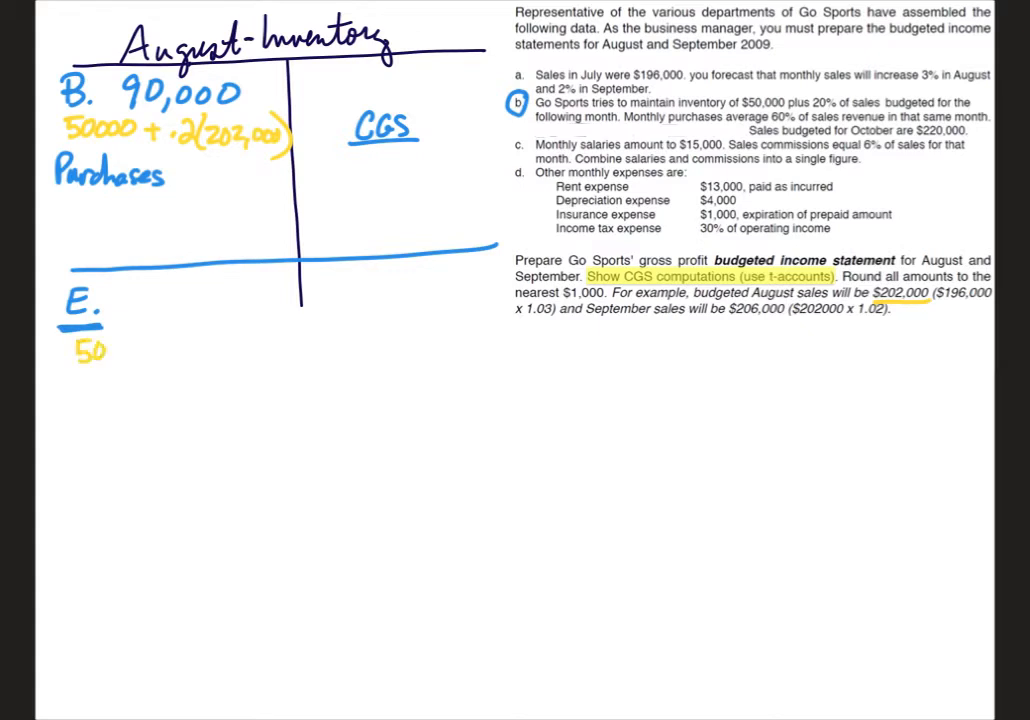
pyautogui.write('50000 +')
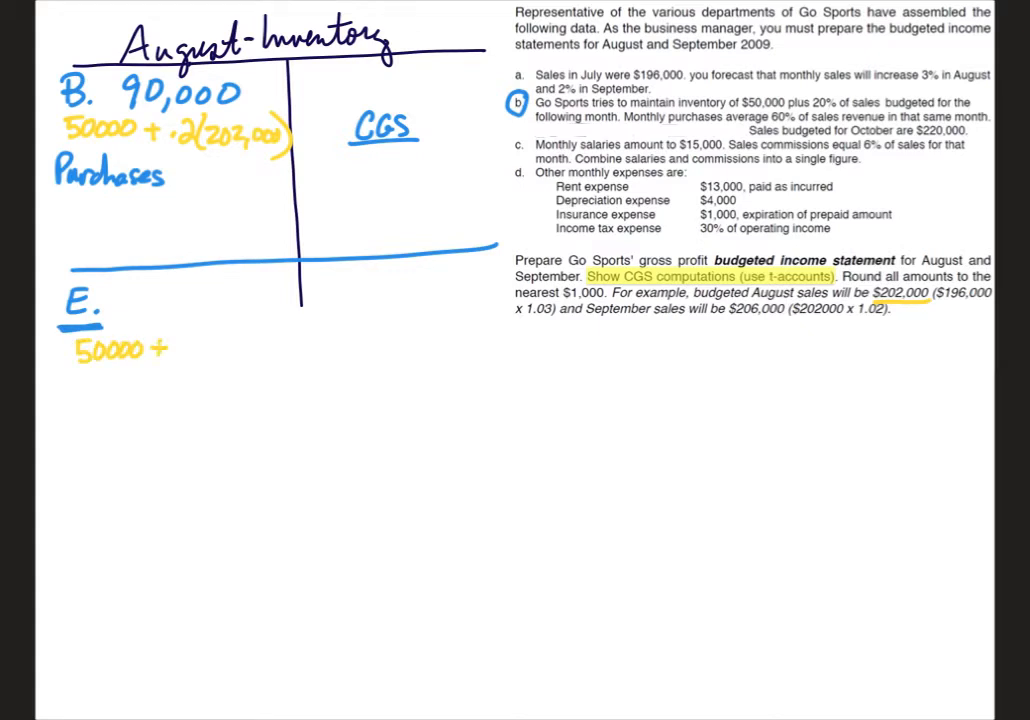
pyautogui.write('.2')
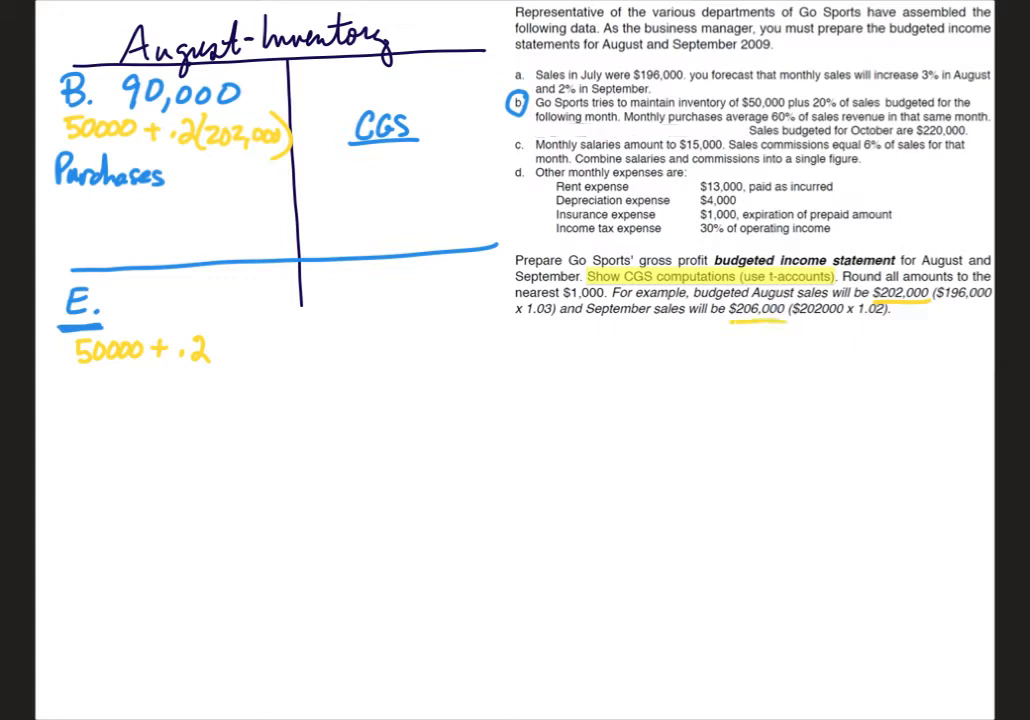
pyautogui.write('(206,000')
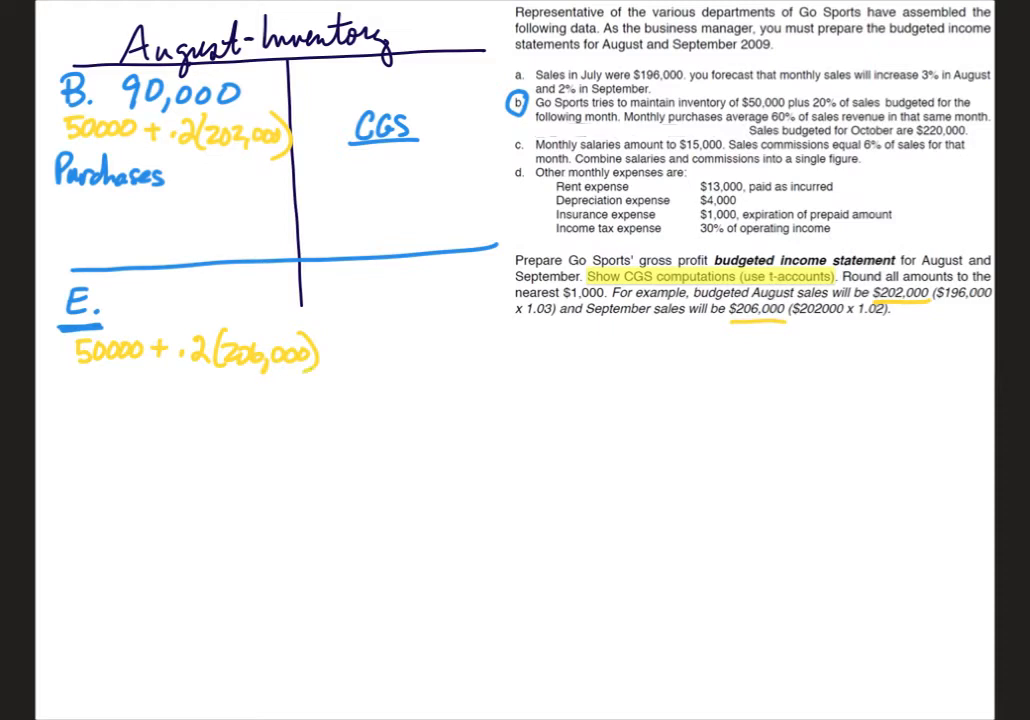
pyautogui.write('9')
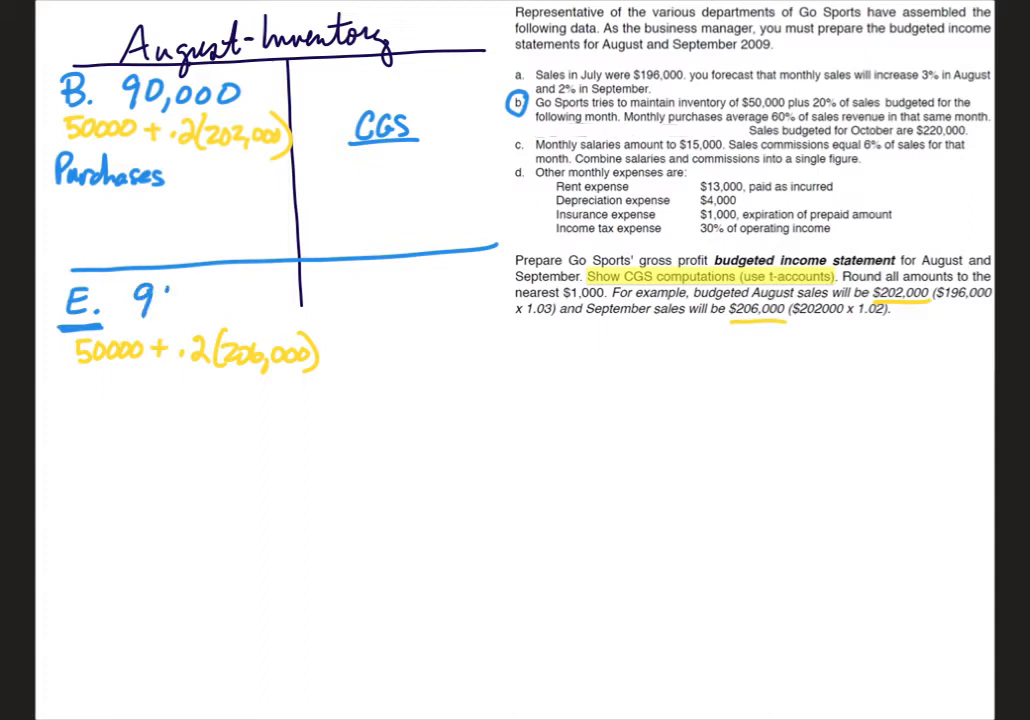
pyautogui.write('91,000')
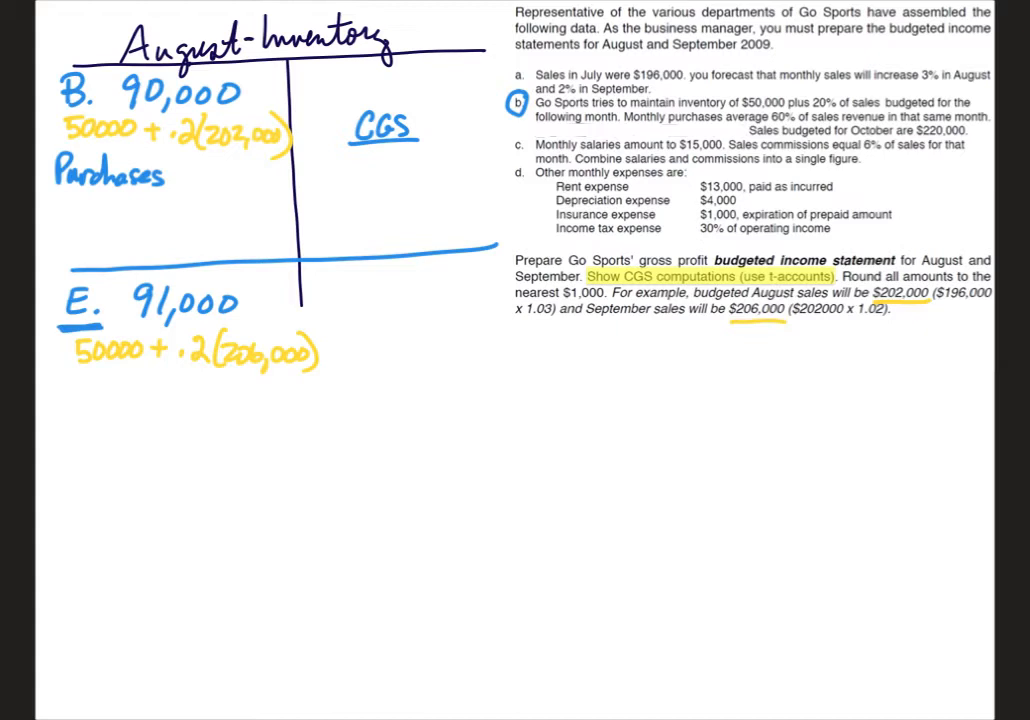
# - Write .6(202,000) beneath the Purchases label as 60% of August sales
pyautogui.write('.6(')
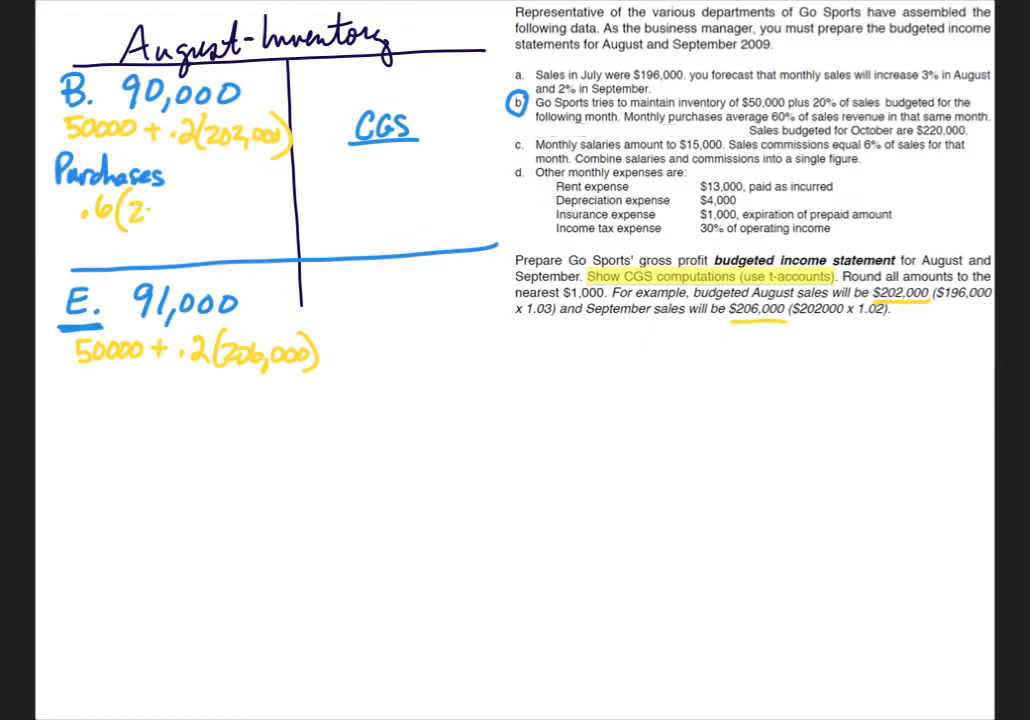
pyautogui.write('202,000)')
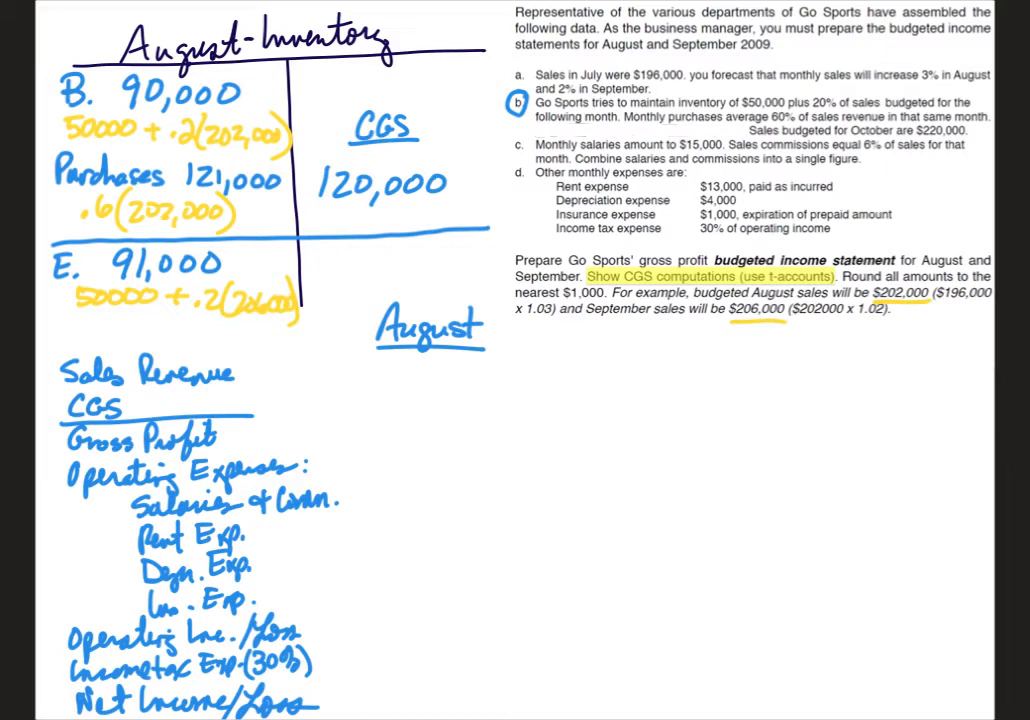
# - Write August sales 202,000 and CGS 120,000 in the income statement column
pyautogui.write('2020')
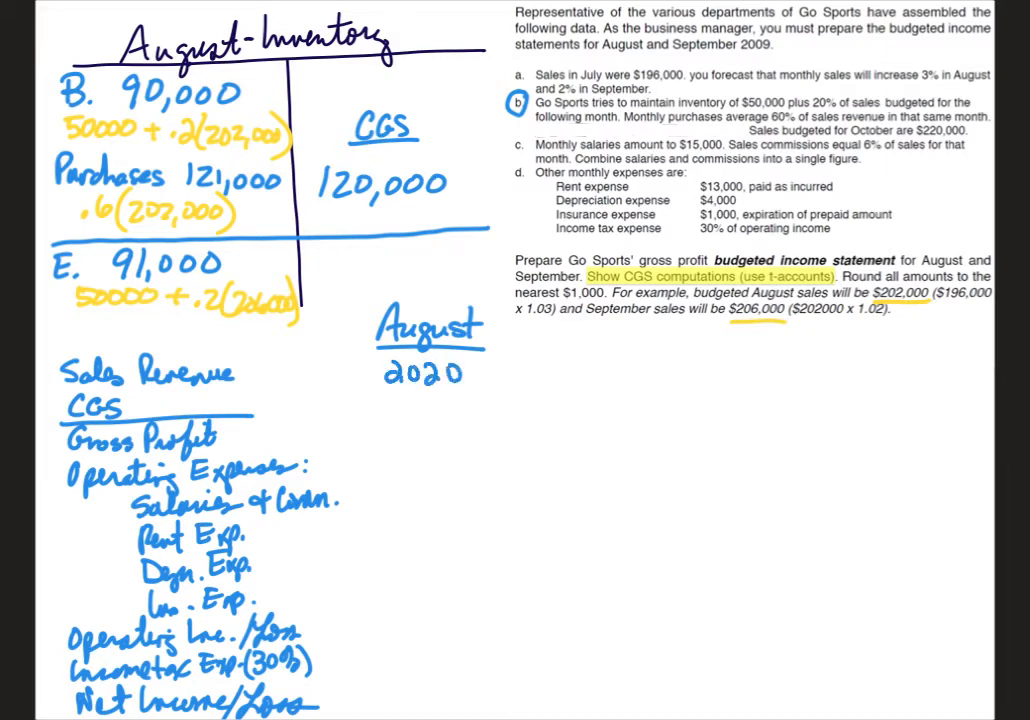
pyautogui.write('000')
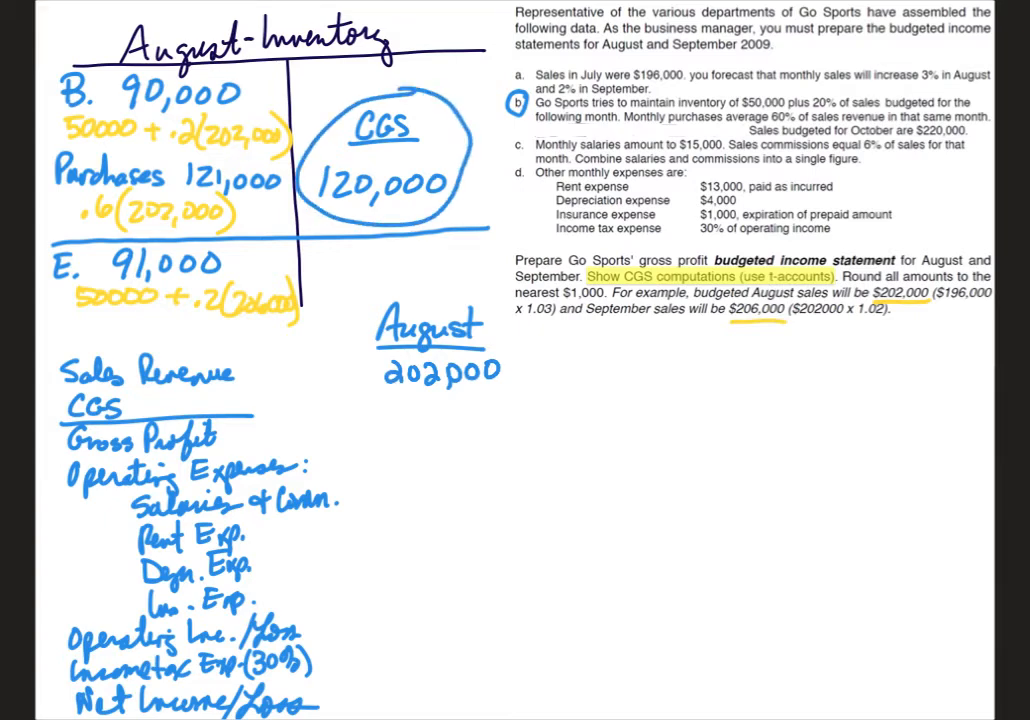
pyautogui.write('120,000')
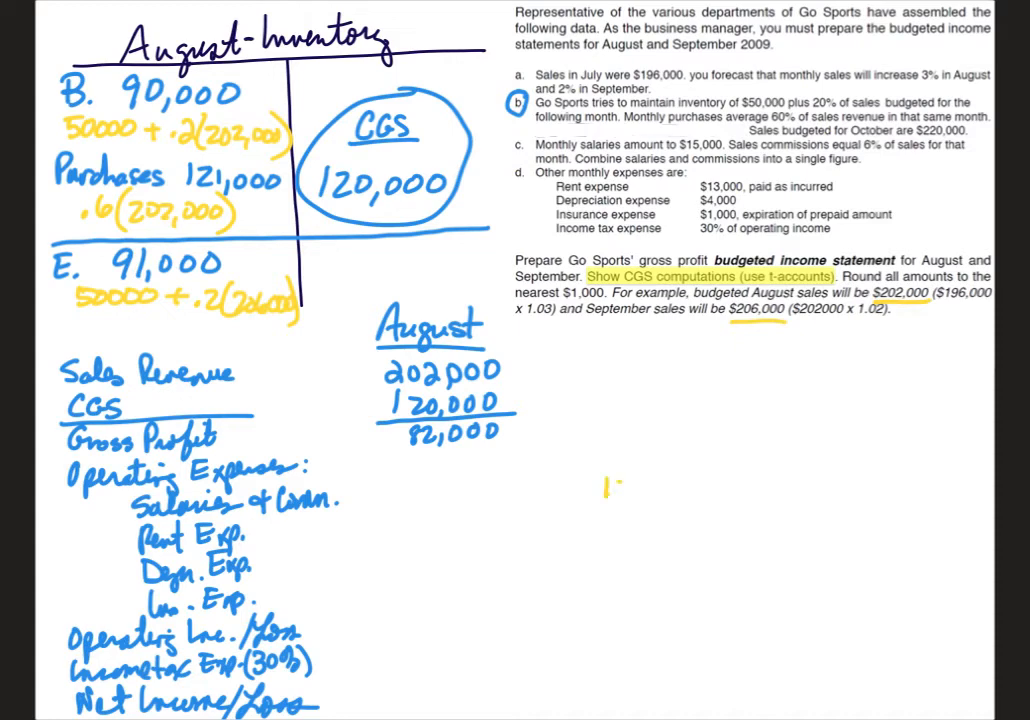
# - Write 15000 + .6 to the right as the start of the salaries and commissions calculation
pyautogui.write('15000 ÷')
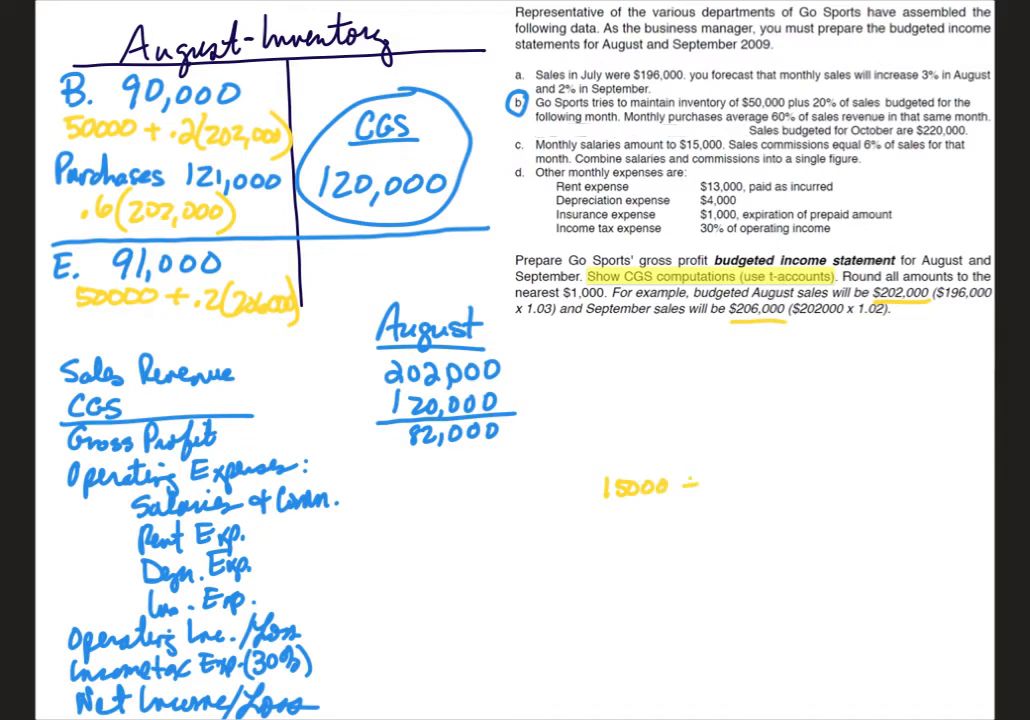
pyautogui.write('+')
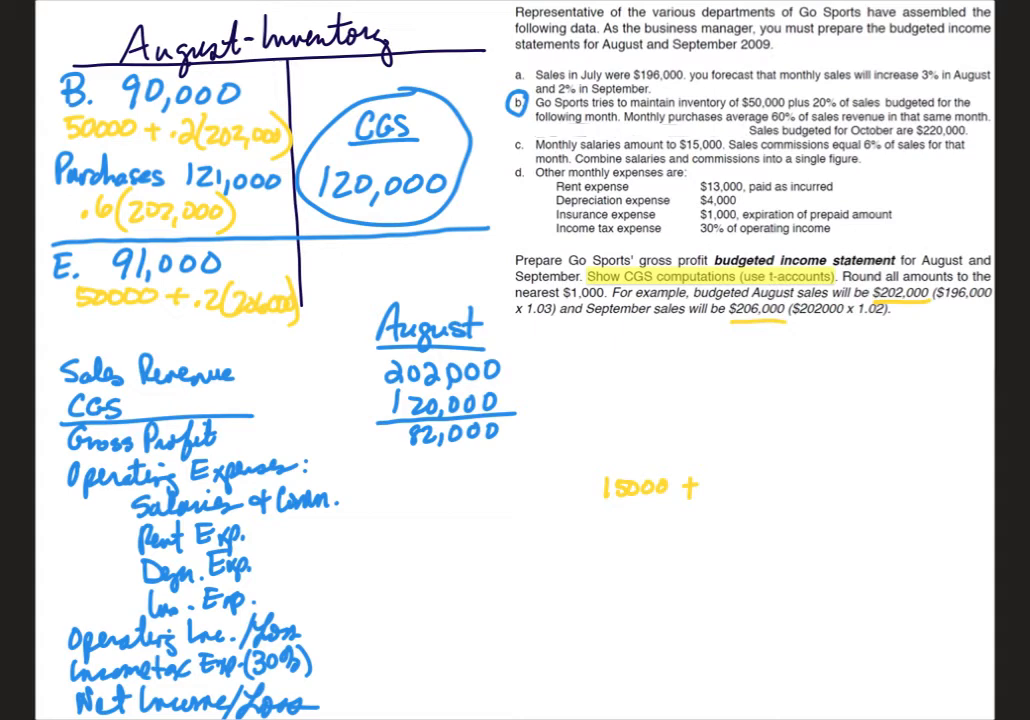
pyautogui.write('.6')
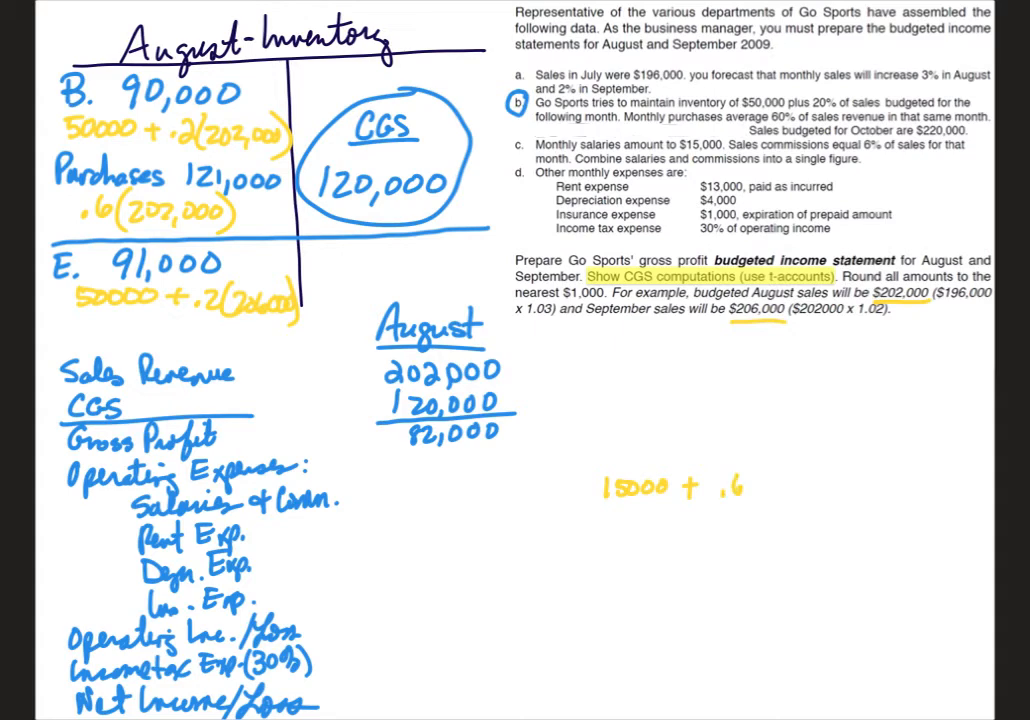